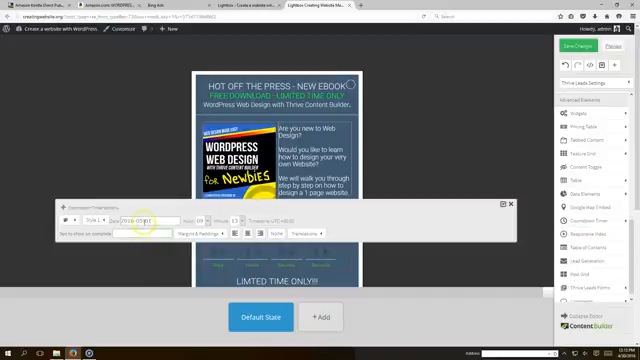
- Set the countdown end date so the timer shows 01 days 23 hours 59 minutes
left_click(143, 223)
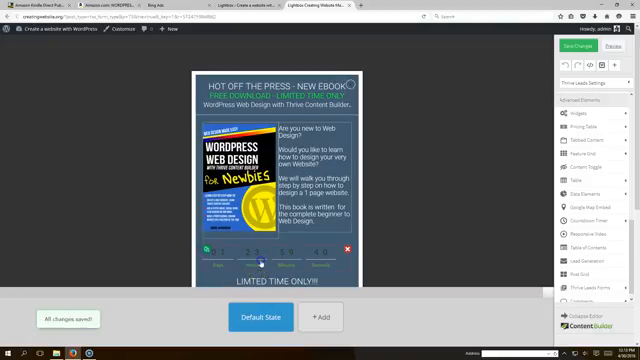
- Switch the countdown timer to a boxed digit style in orange
left_click(273, 254)
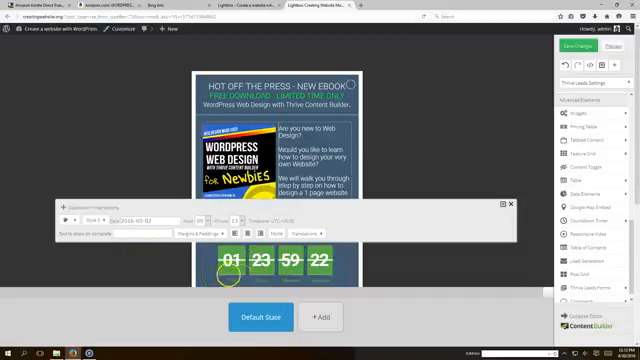
left_click(67, 219)
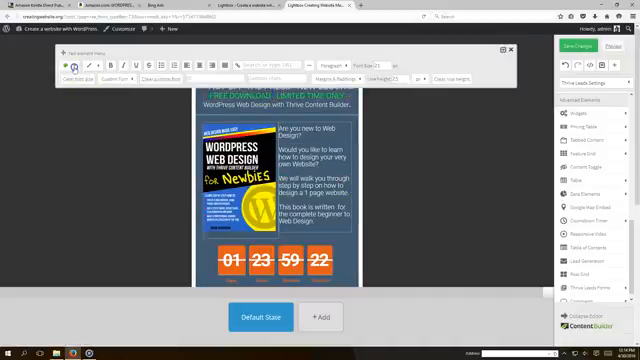
- Colour the 'FREE DOWNLOAD – LIMITED TIME ONLY' text orange
left_click(73, 70)
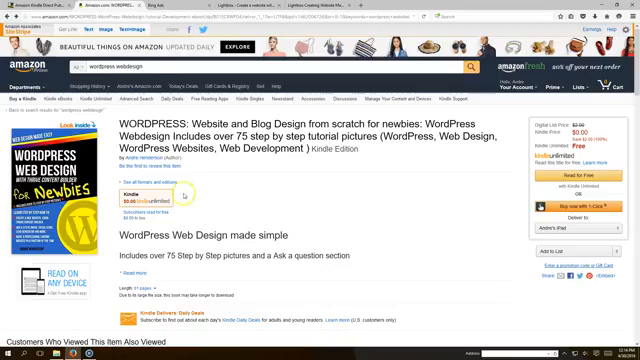
mouse_move(224, 186)
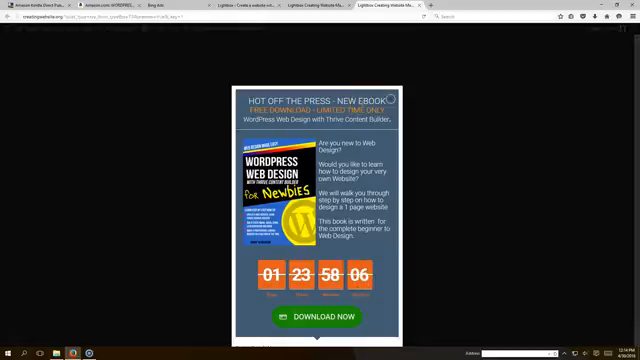
mouse_move(288, 288)
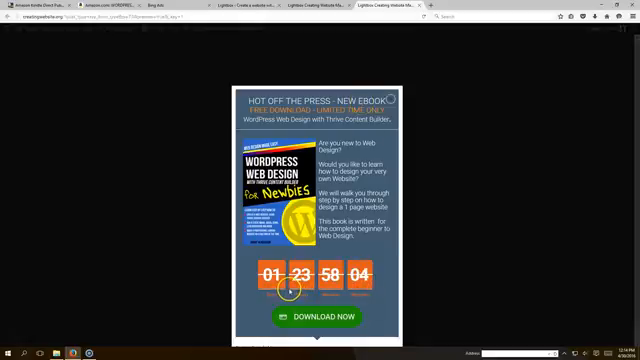